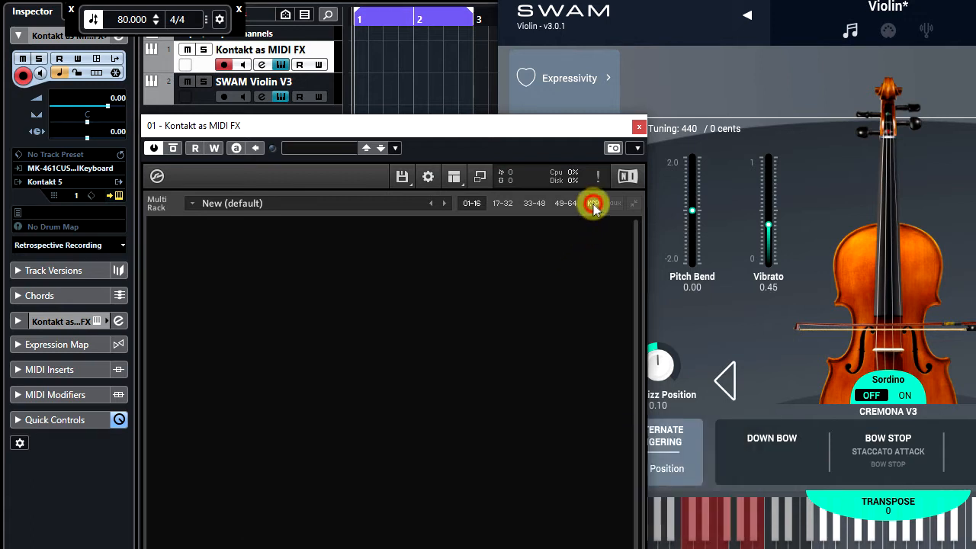
Step: Load the Bow Control via CC Generator v1.0 preset into Kontakt's KSP multi script slot
{"action": "left_click", "coordinate": [593, 203]}
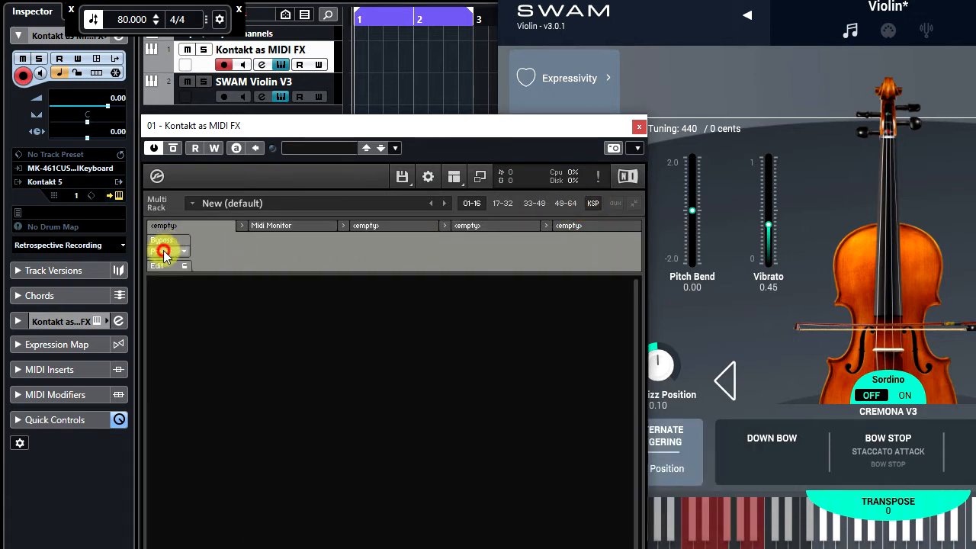
{"action": "left_click", "coordinate": [167, 252]}
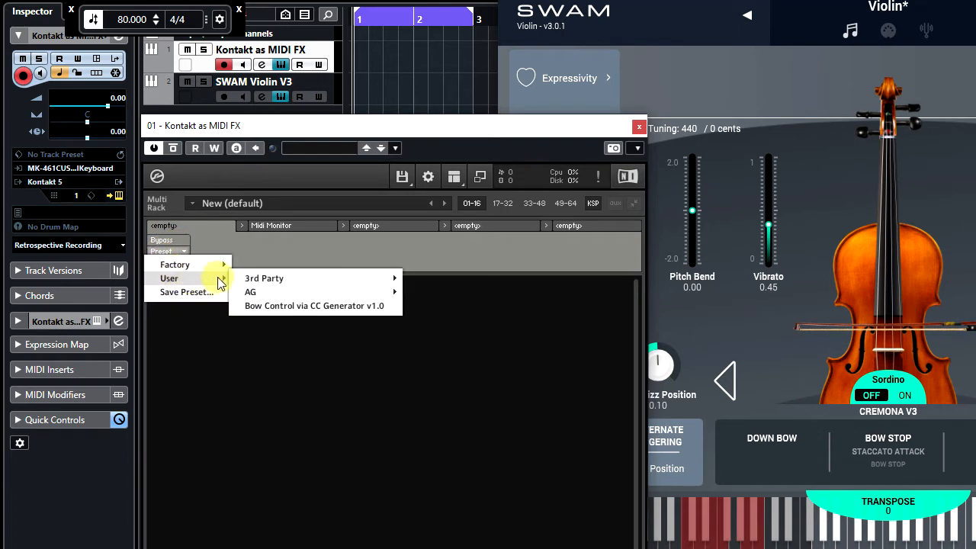
{"action": "left_click", "coordinate": [315, 306]}
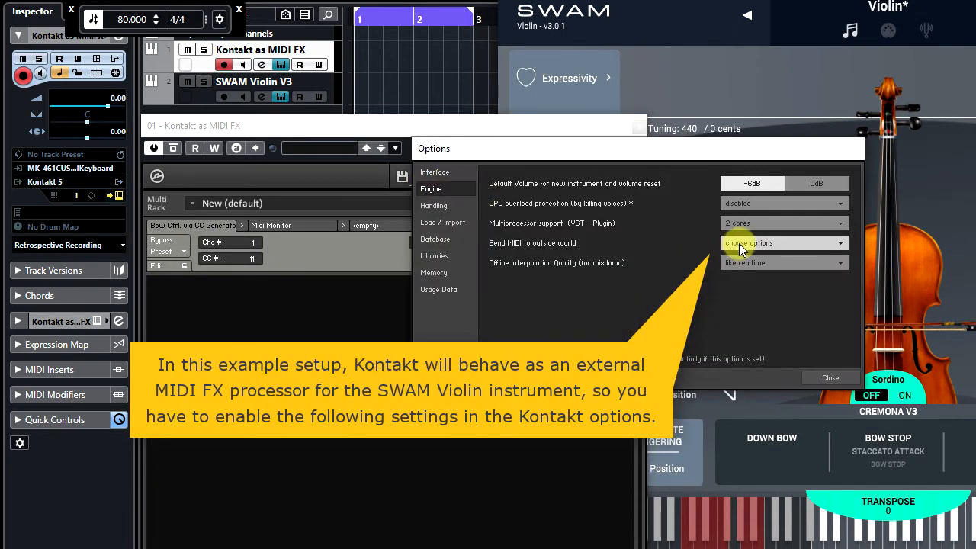
Step: Set Kontakt's 'Send MIDI to outside world' engine option to the required setting
{"action": "left_click", "coordinate": [784, 242]}
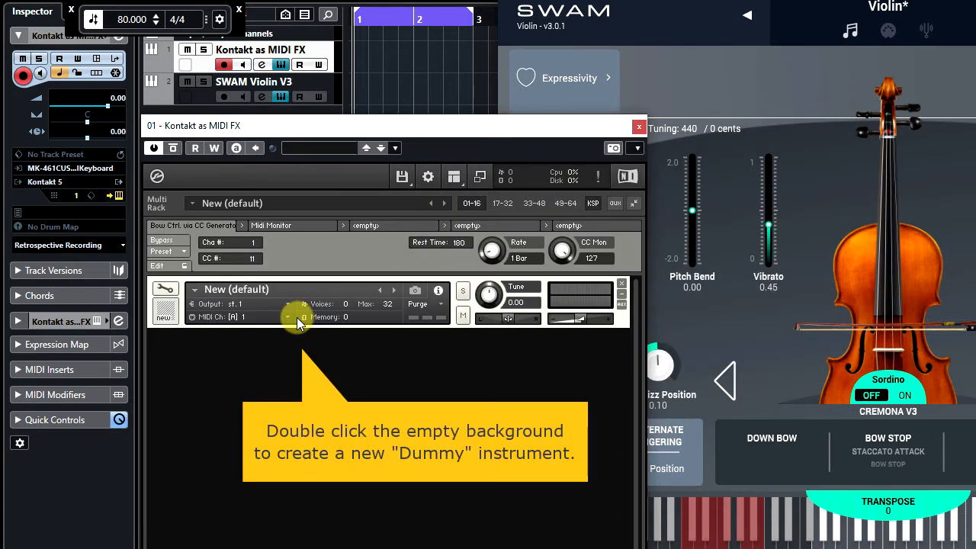
{"action": "mouse_move", "coordinate": [257, 321]}
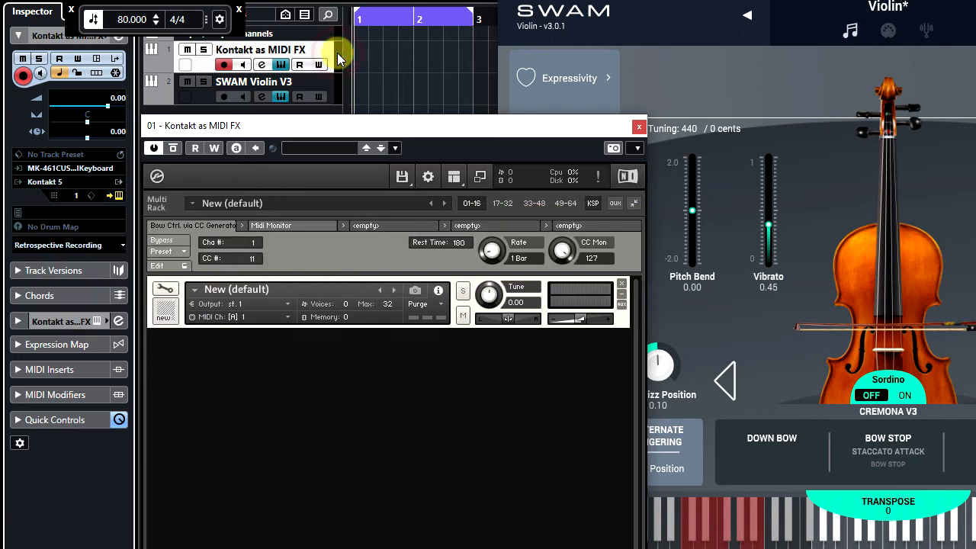
Step: Set the SWAM Violin V3 track's MIDI input to Kontakt's MIDI FX output
{"action": "left_click", "coordinate": [243, 64]}
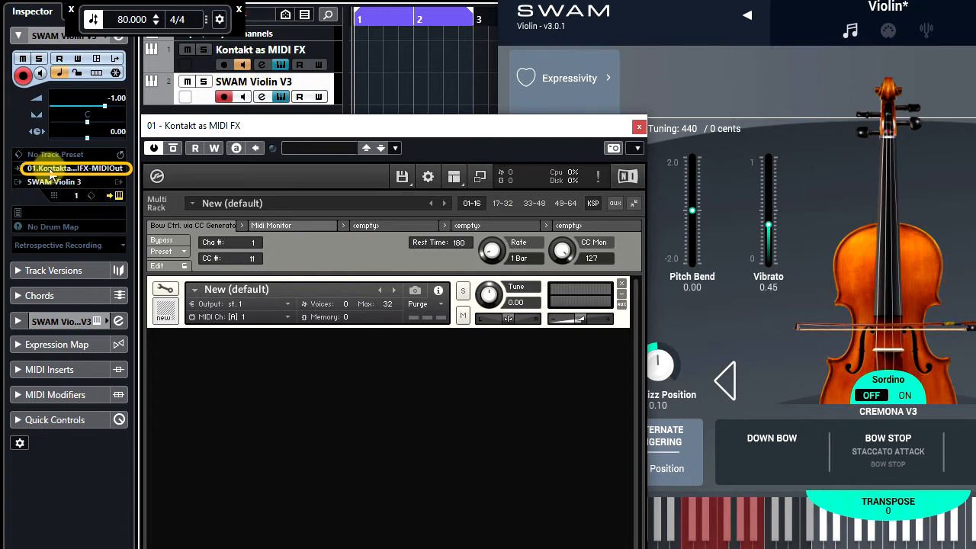
{"action": "left_click", "coordinate": [74, 168]}
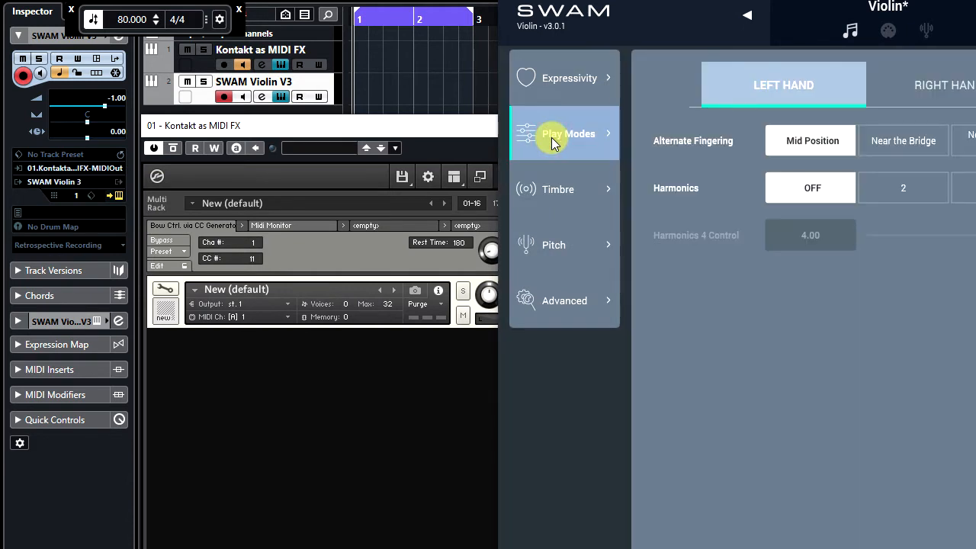
Step: Set SWAM Violin's right-hand Gesture Mode to Bowing in Play Modes
{"action": "left_click", "coordinate": [944, 85]}
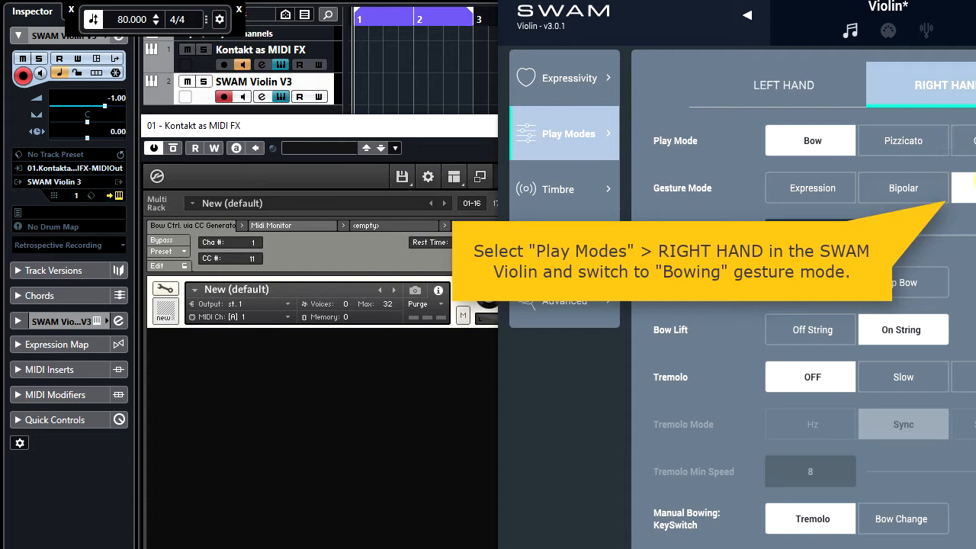
{"action": "left_click", "coordinate": [810, 187]}
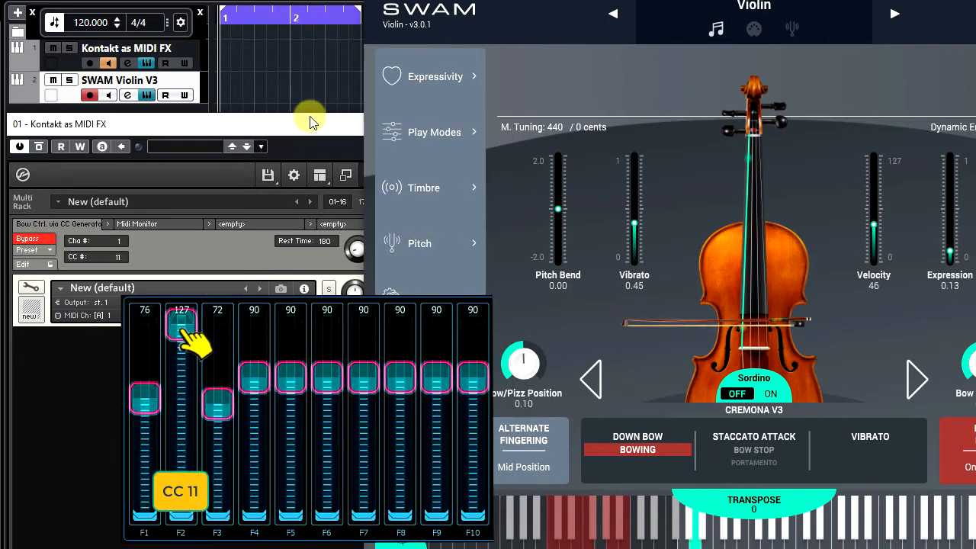
Step: Ride the CC11 fader down to 84, then 37, then back up
{"action": "left_click_drag", "start_coordinate": [182, 327], "coordinate": [181, 396]}
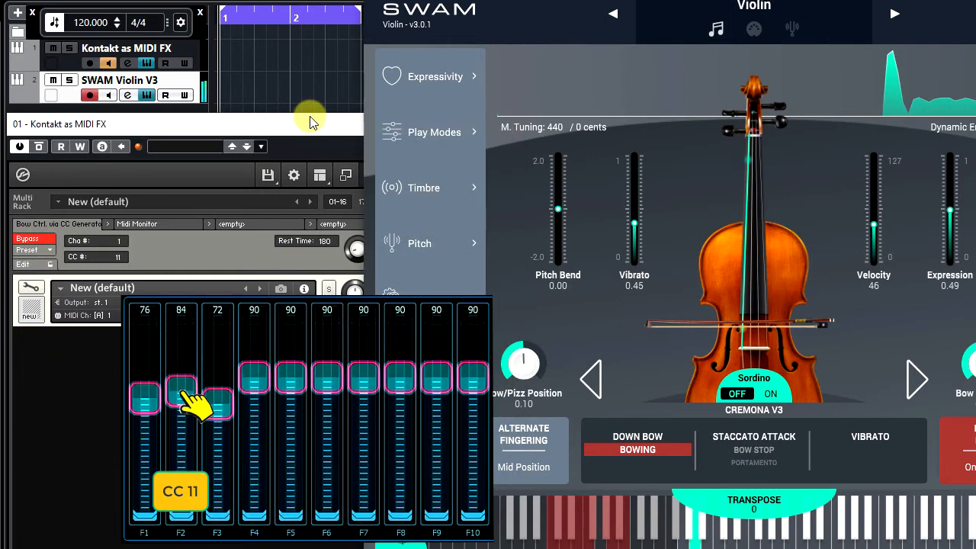
{"action": "left_click_drag", "start_coordinate": [181, 396], "coordinate": [180, 457]}
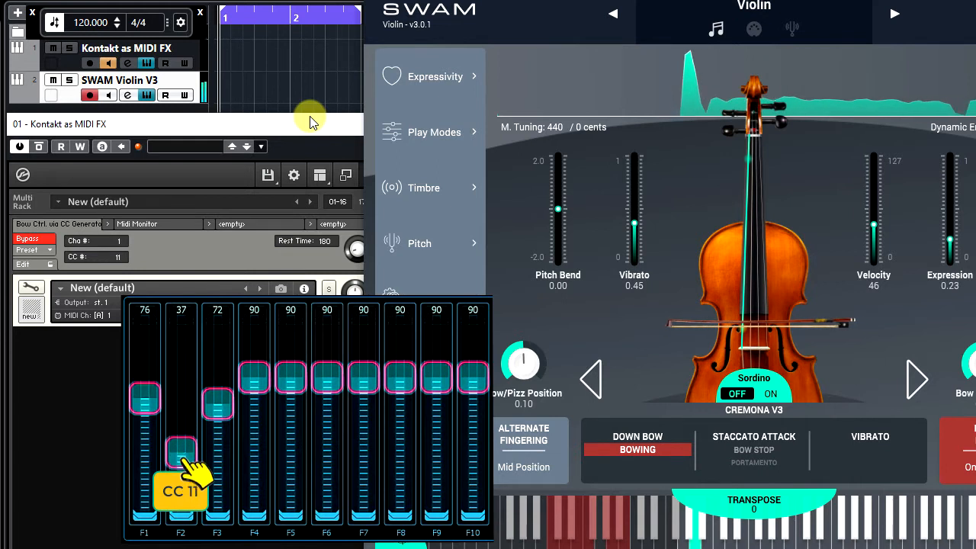
{"action": "left_click_drag", "start_coordinate": [181, 450], "coordinate": [181, 332]}
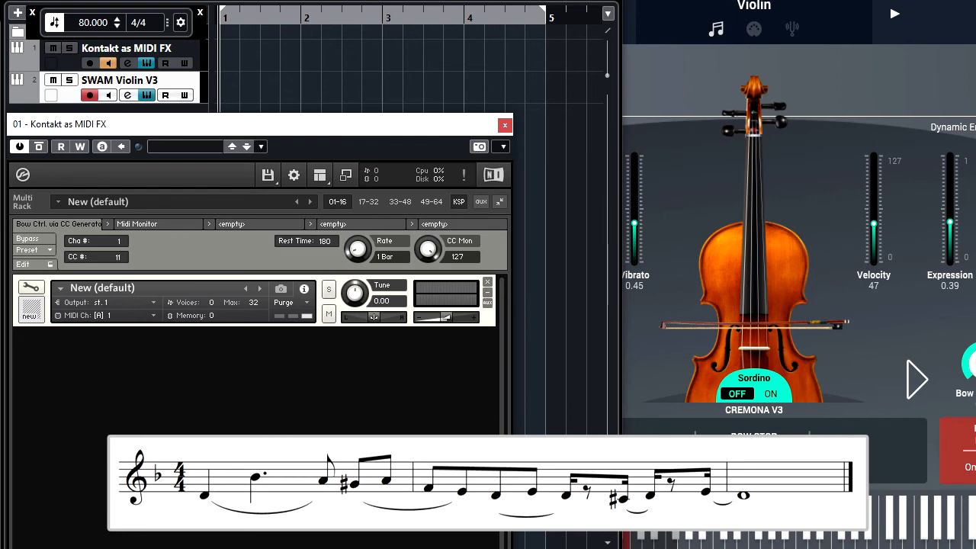
Step: Start recording the melody on the armed SWAM Violin V3 track
{"action": "left_click", "coordinate": [122, 82]}
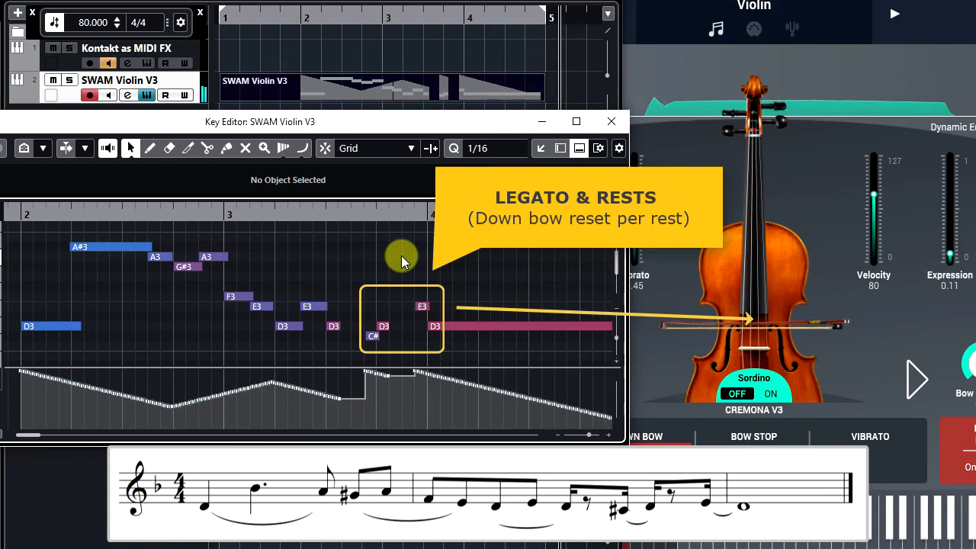
Step: Close the Key Editor showing the violin part
{"action": "left_click", "coordinate": [612, 121]}
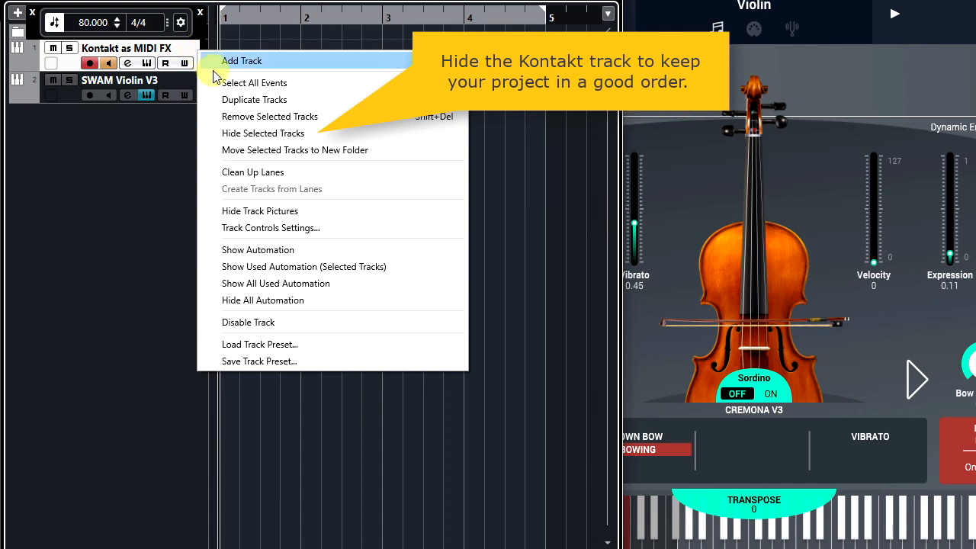
{"action": "mouse_move", "coordinate": [239, 133]}
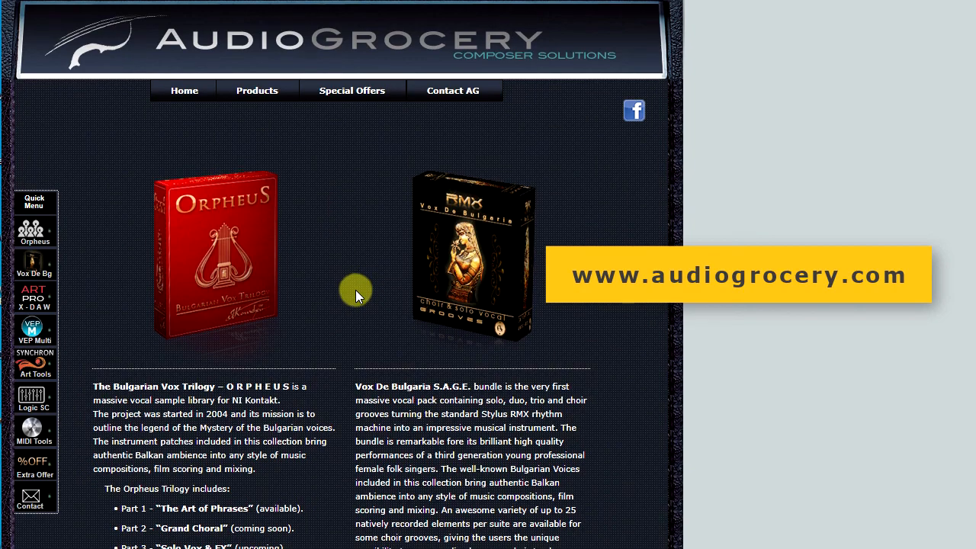
Step: Scroll the Bow Control product page down to its free Download link
{"action": "scroll", "scroll_direction": "down", "scroll_amount": 3}
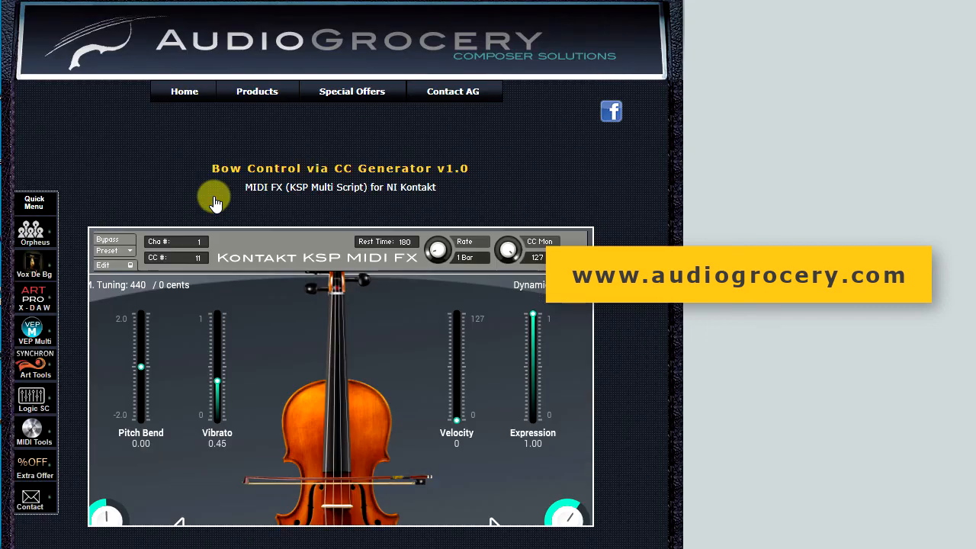
{"action": "scroll", "scroll_direction": "down", "scroll_amount": 3}
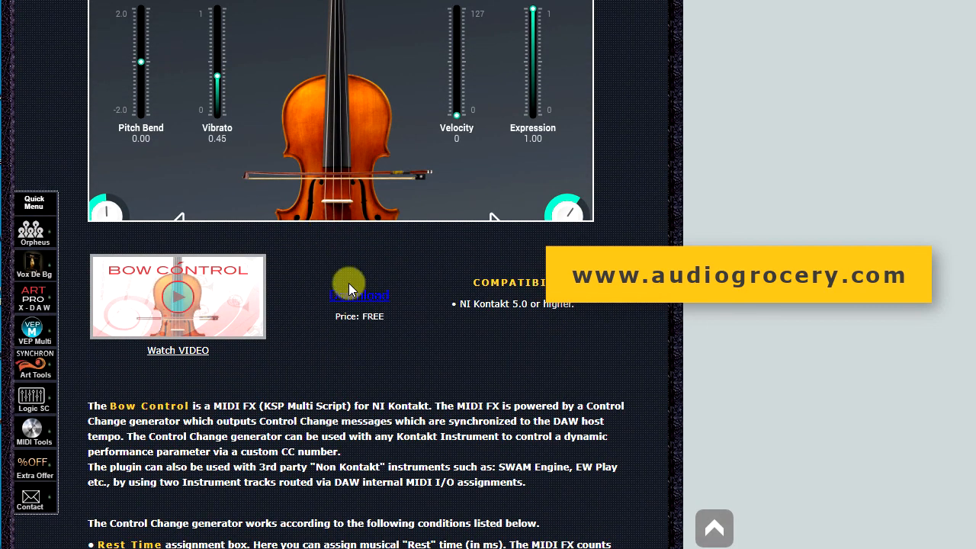
{"action": "mouse_move", "coordinate": [359, 303]}
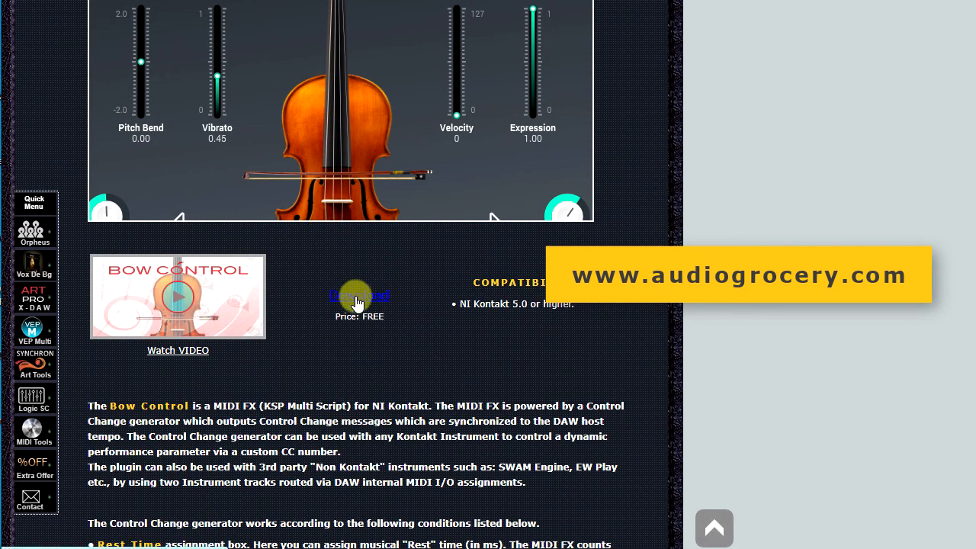